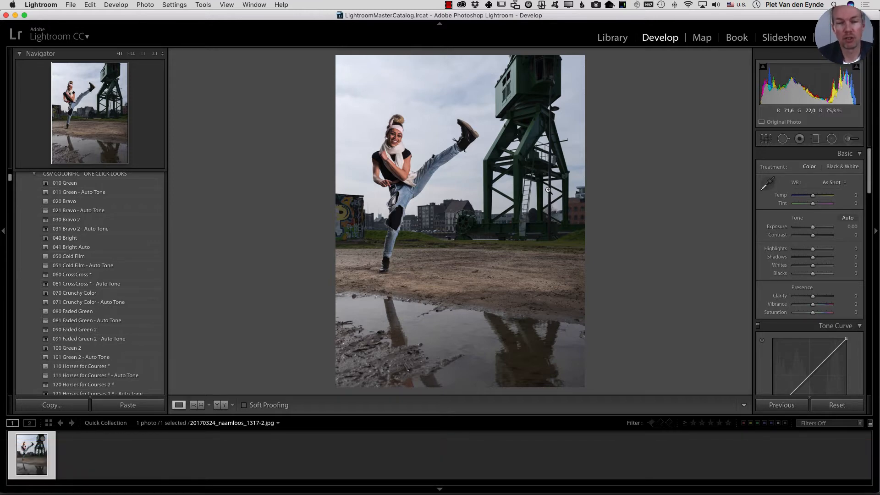
mouse_move(348, 135)
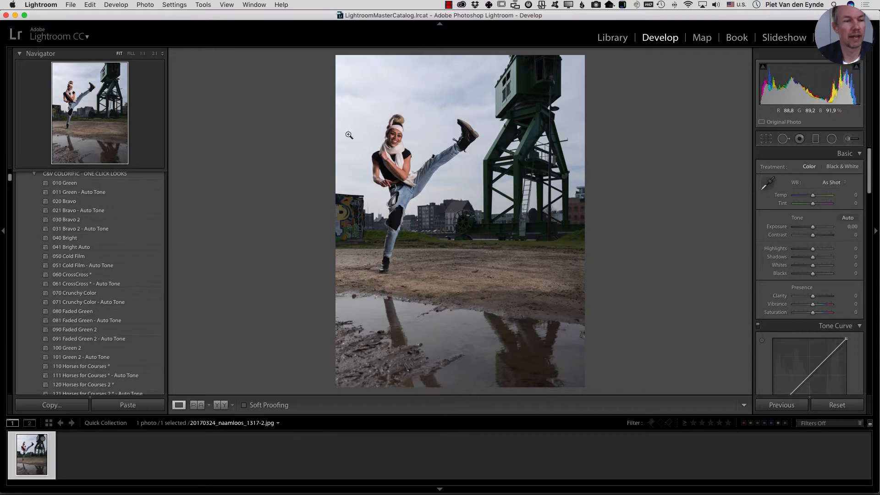
mouse_move(331, 134)
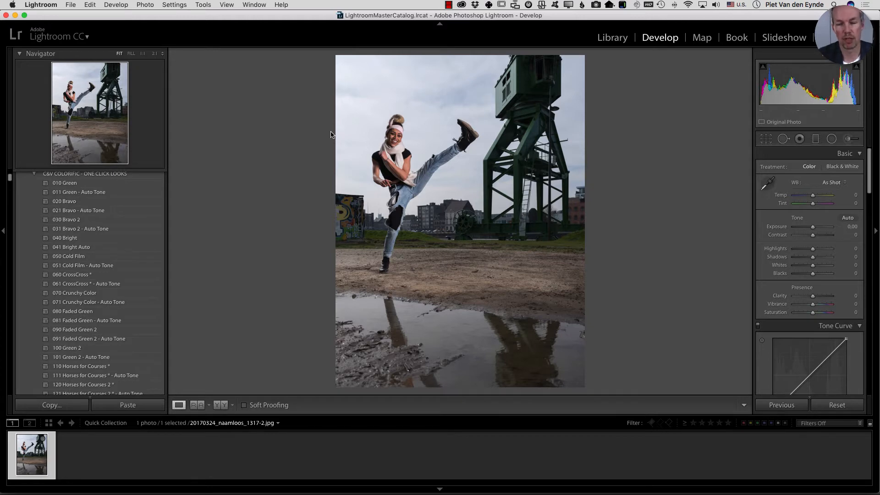
mouse_move(201, 218)
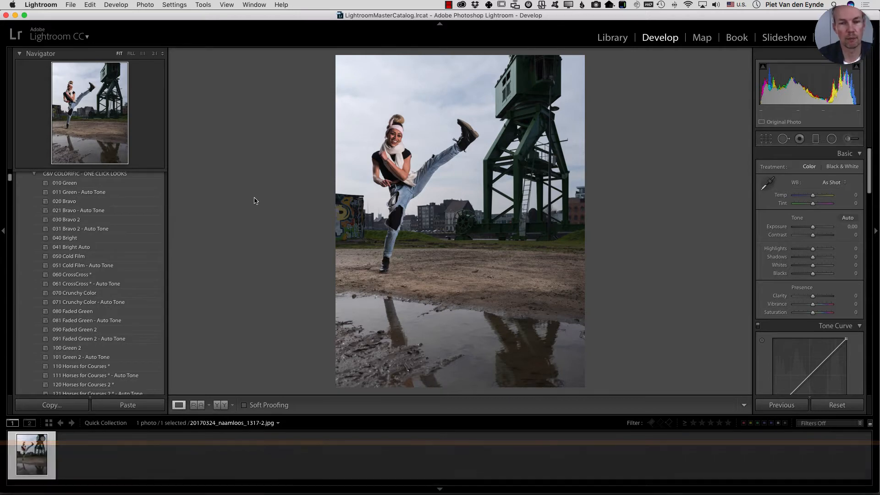
Step: Apply the 190 Noah preset from the Presets panel to the dancer photo
scroll(down, 3)
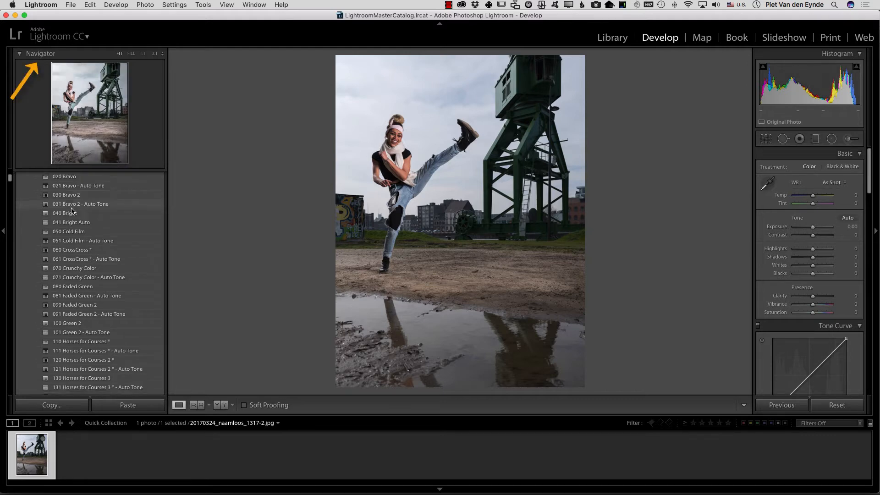
scroll(down, 3)
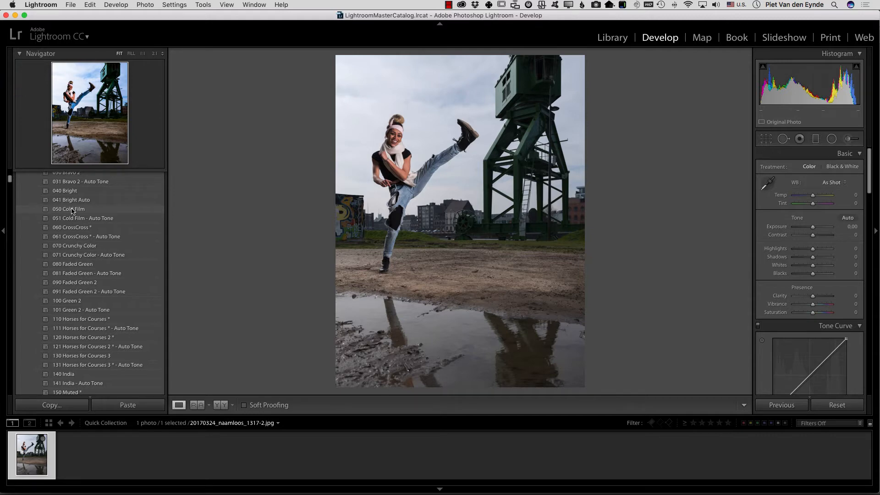
scroll(down, 3)
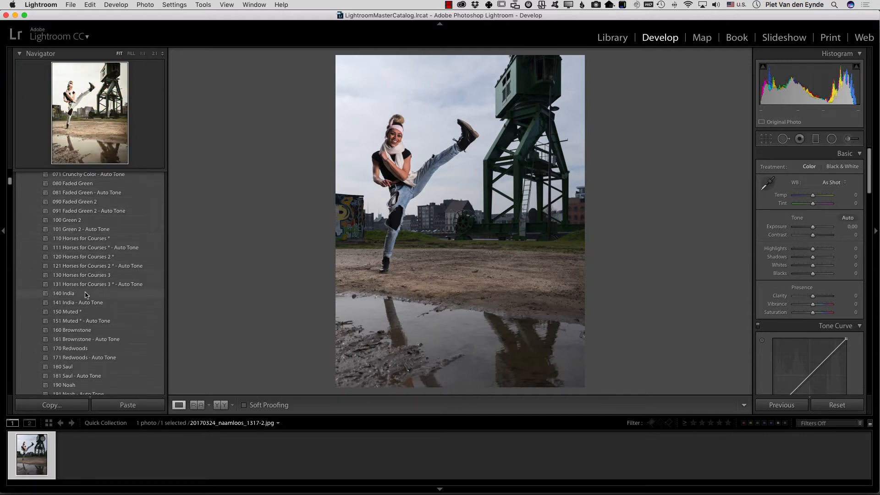
scroll(down, 3)
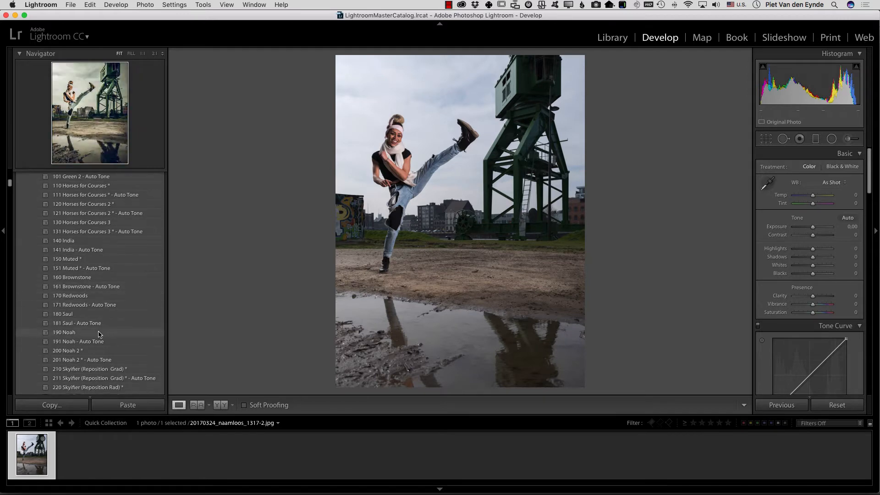
click(64, 332)
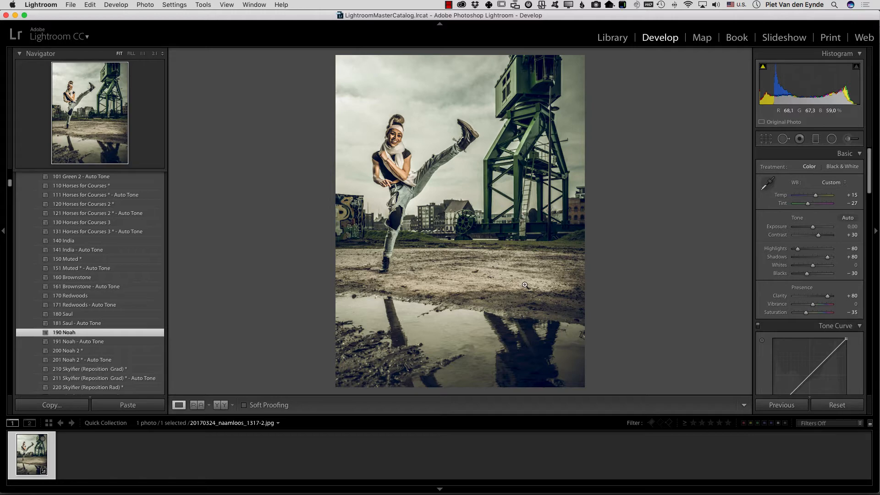
mouse_move(576, 288)
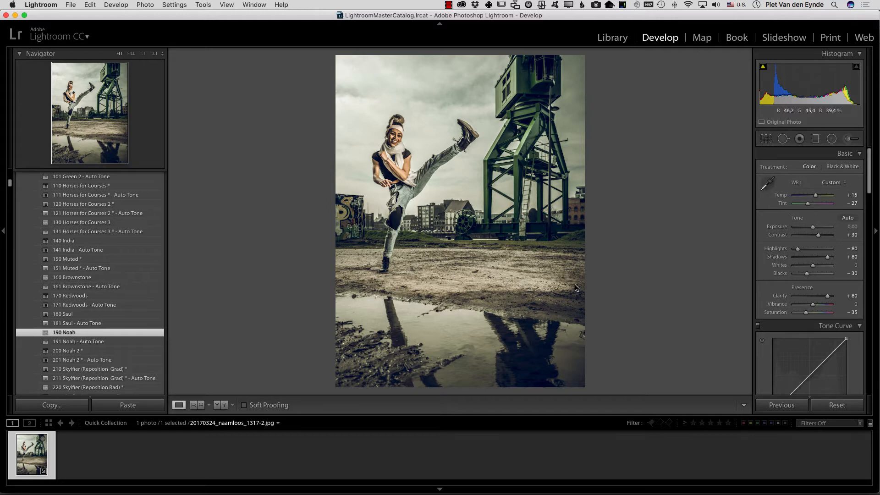
mouse_move(812, 369)
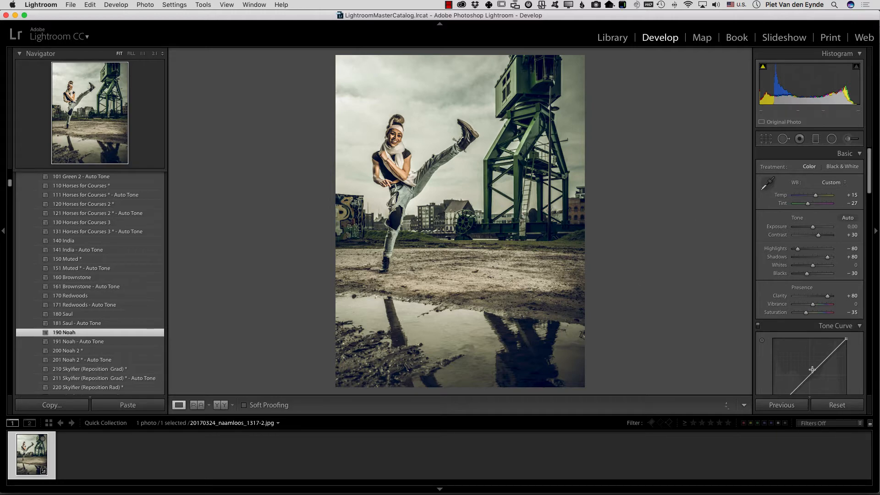
mouse_move(699, 309)
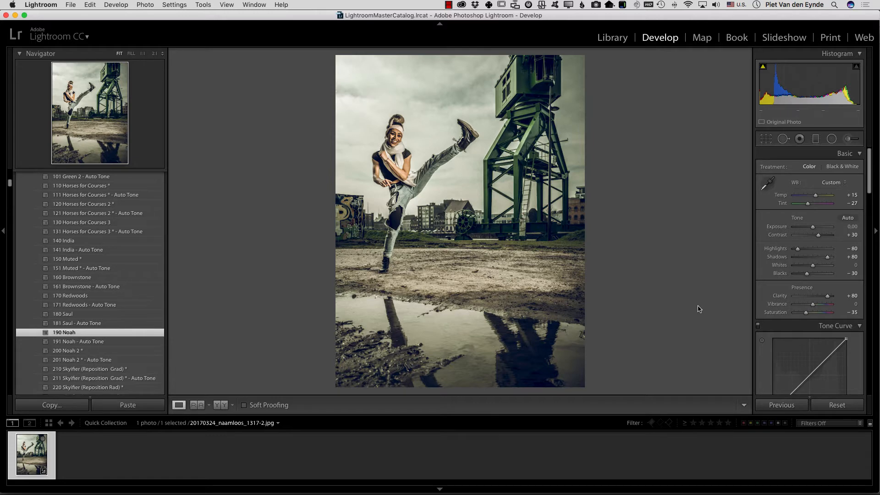
mouse_move(700, 299)
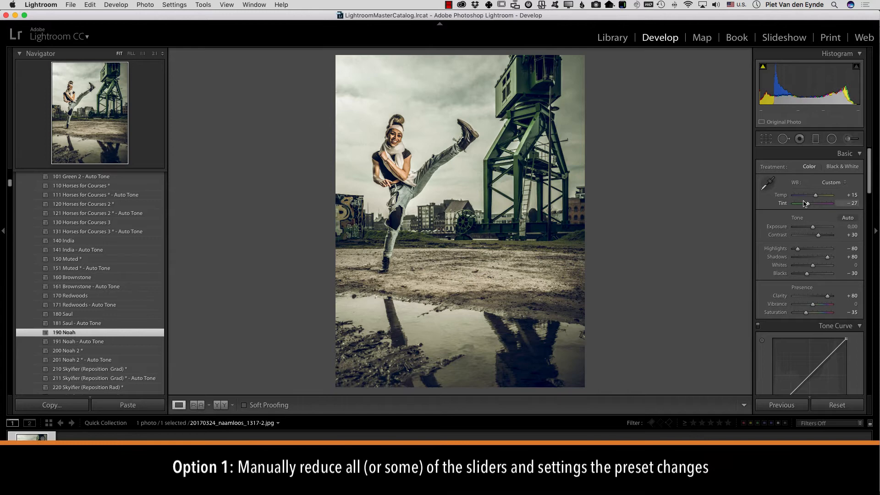
mouse_move(782, 243)
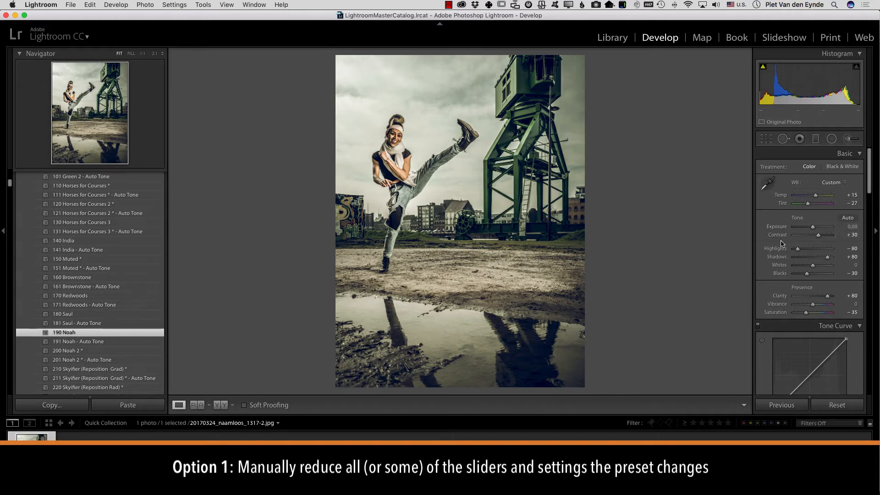
mouse_move(789, 231)
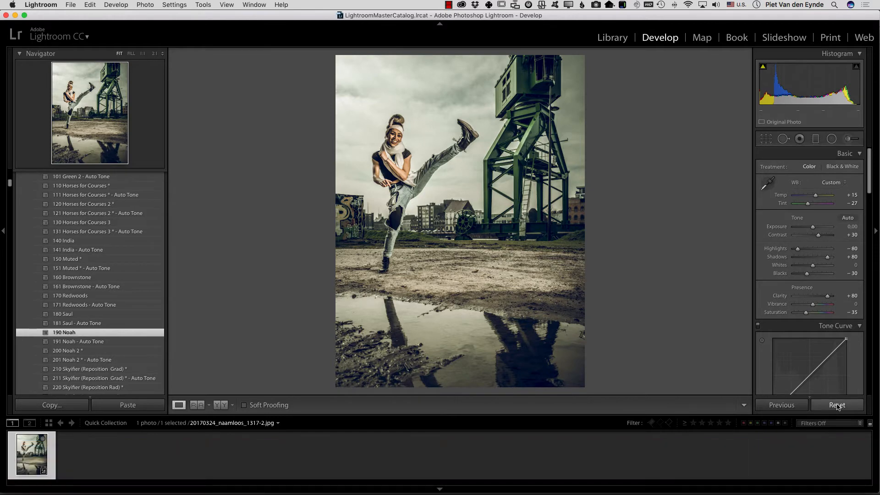
Step: Reset the dancer photo, clearing the Noah preset's develop settings
click(836, 405)
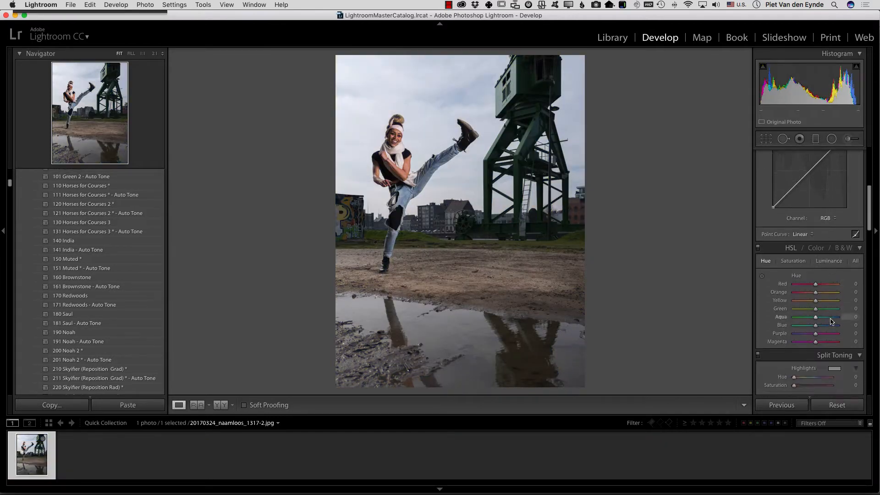
Step: Reapply 190 Noah, then pull its Basic tone, clarity and saturation sliders toward zero
click(844, 153)
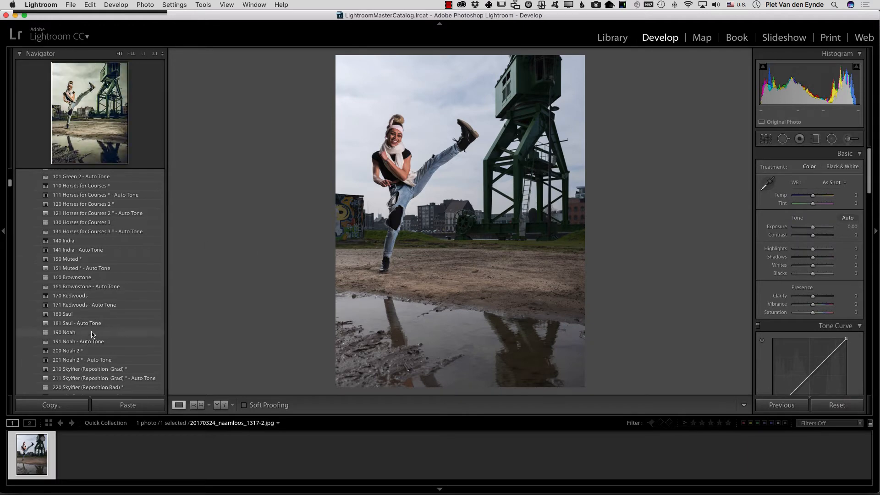
click(65, 332)
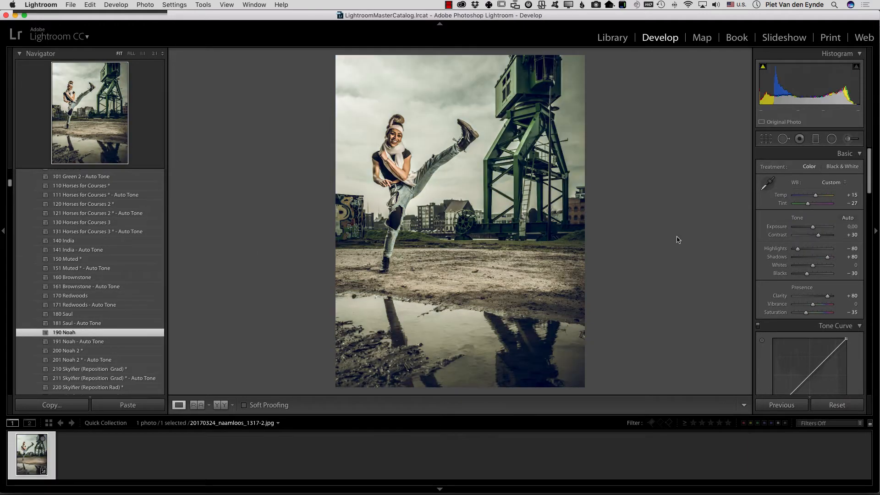
mouse_move(833, 265)
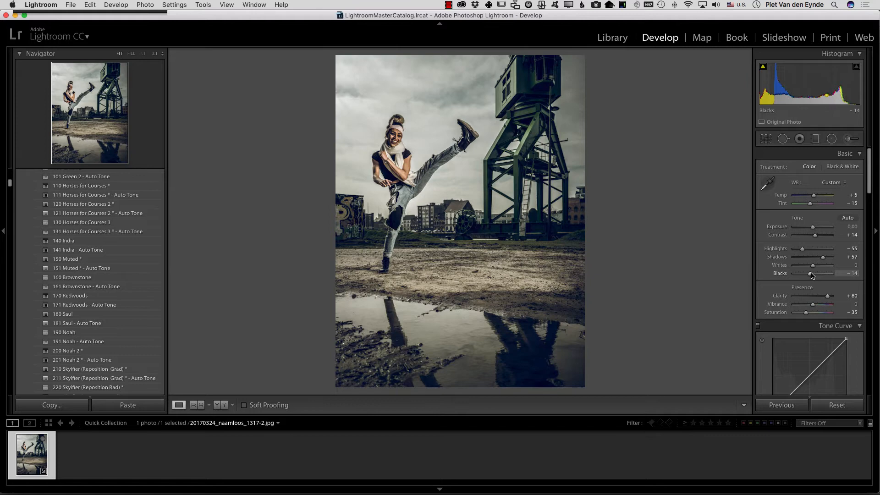
scroll(down, 3)
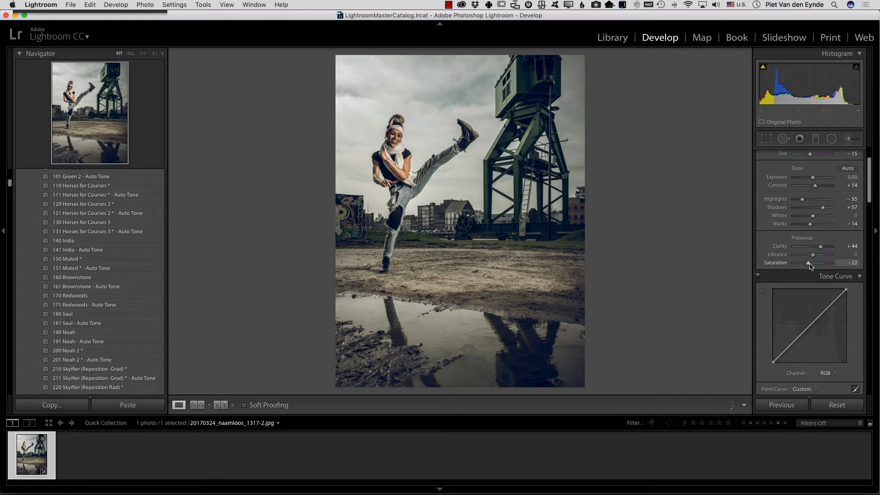
scroll(down, 3)
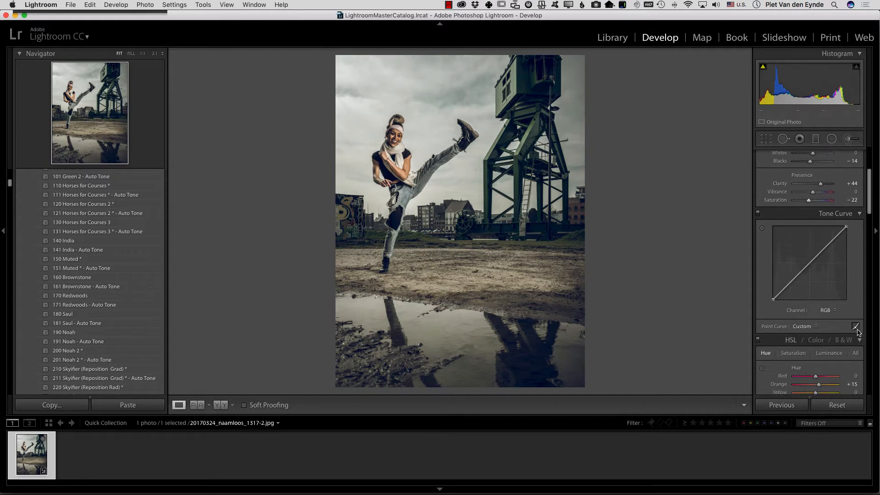
mouse_move(838, 296)
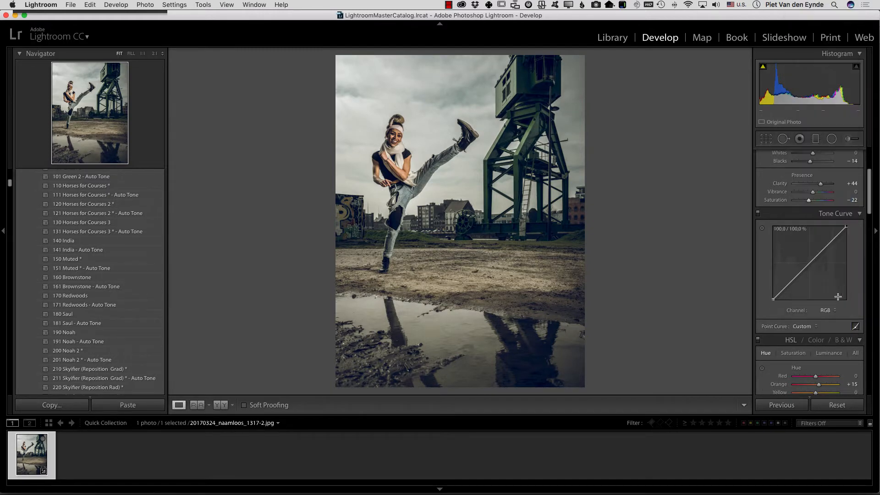
Step: Soften the Blue point curve and nudge the HSL Red hue slightly up
click(825, 310)
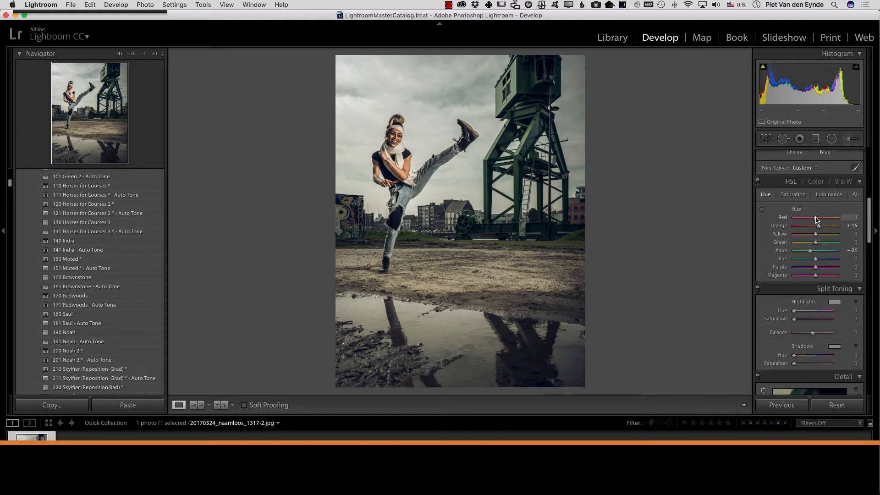
scroll(down, 3)
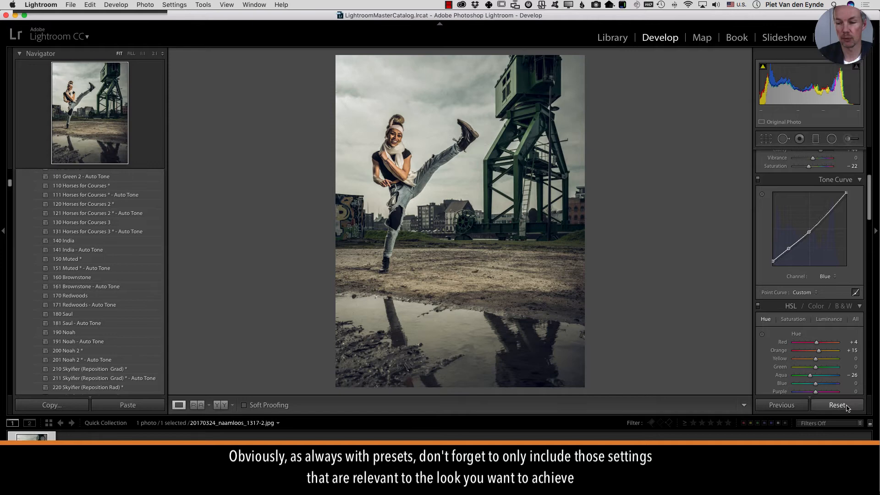
Step: Reset the dancer photo so the preset adjustments and curve are cleared again
click(837, 404)
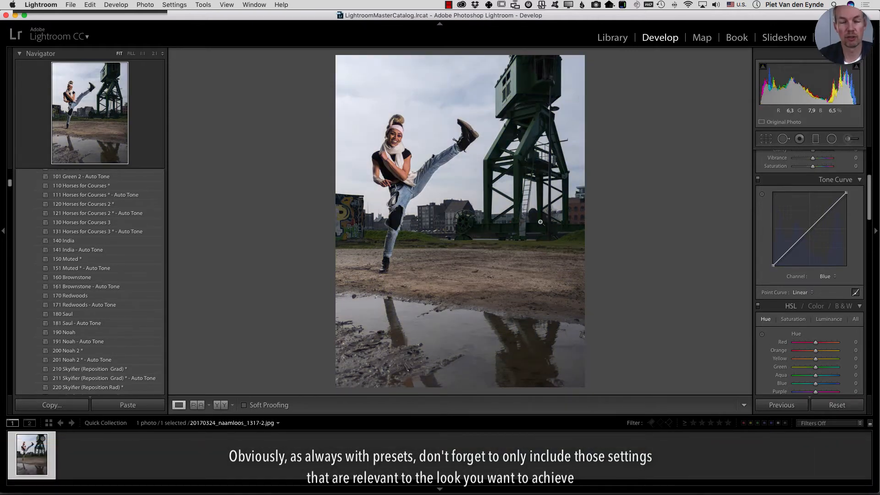
mouse_move(521, 211)
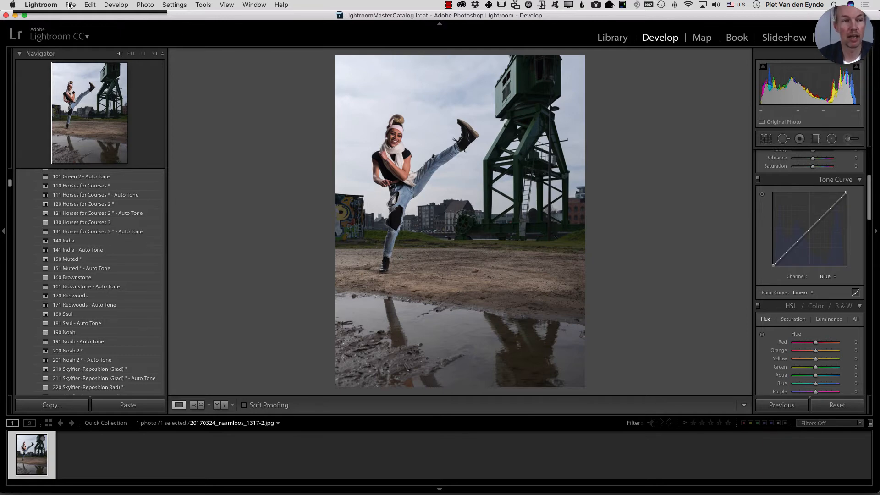
click(70, 5)
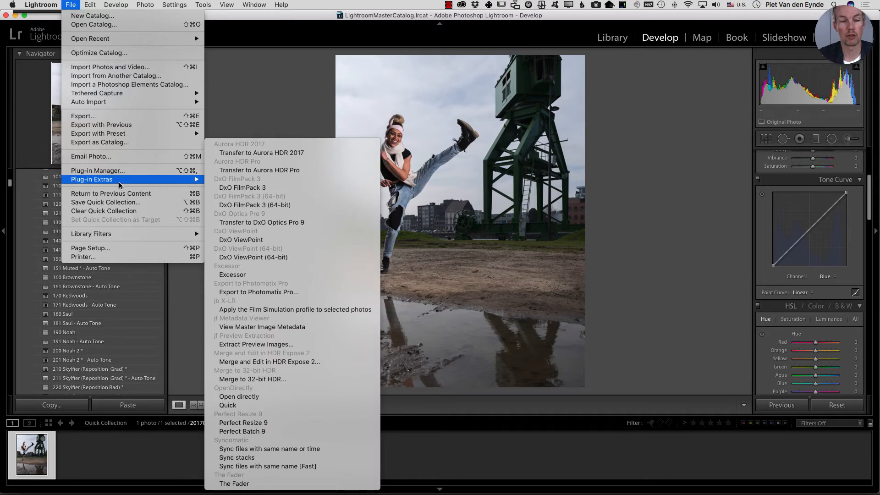
mouse_move(234, 483)
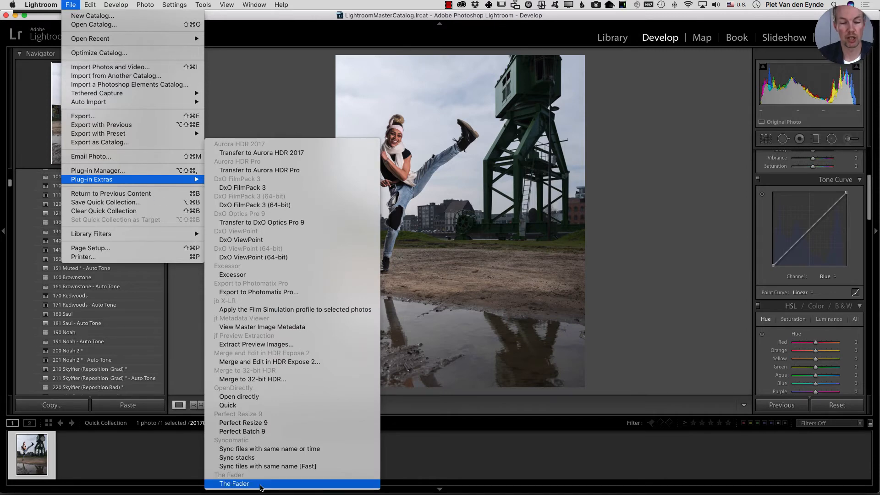
Step: Launch The Fader from Plug-in Extras and let it enumerate the develop presets
click(235, 483)
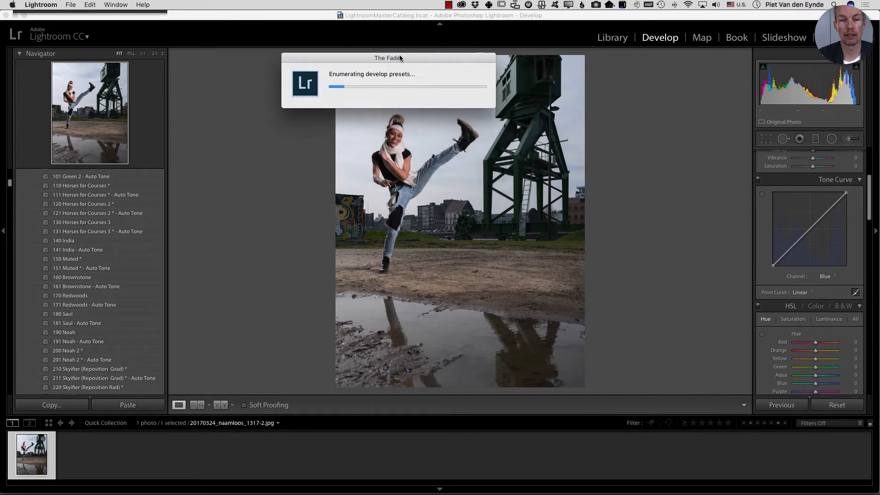
mouse_move(423, 69)
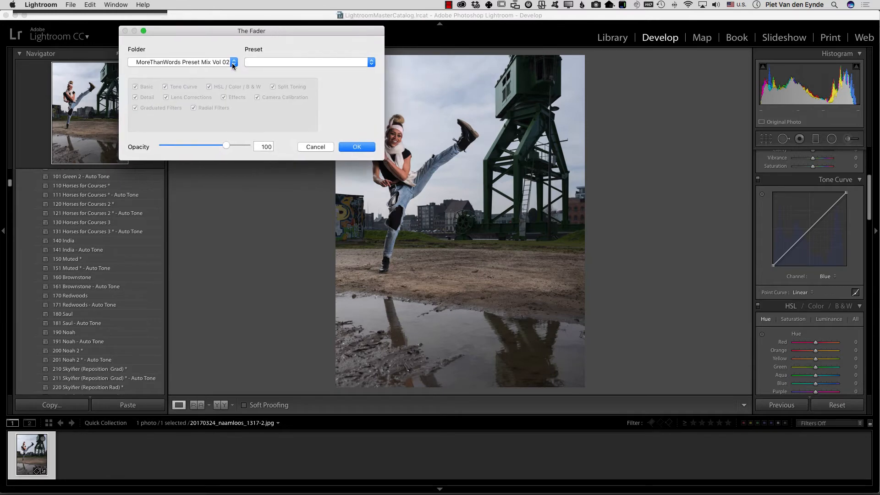
Step: In The Fader choose C&V Colorific > 190 Noah and fade it to about 54 percent
click(234, 62)
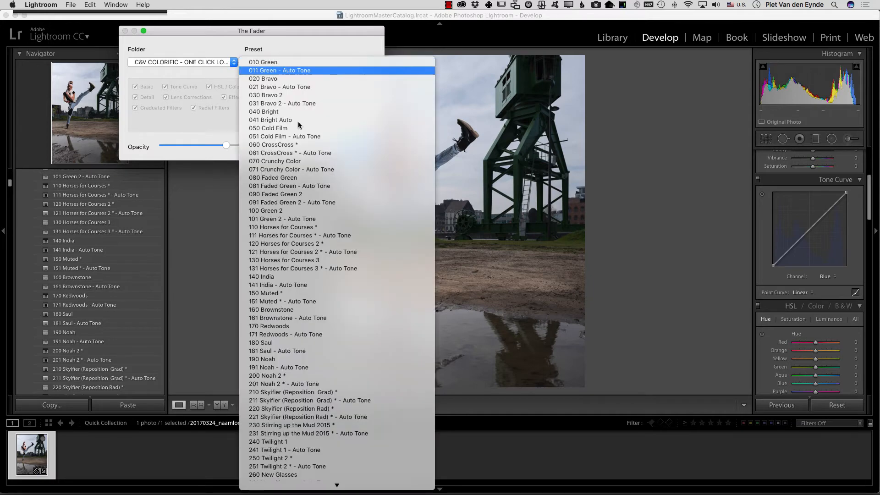
click(261, 358)
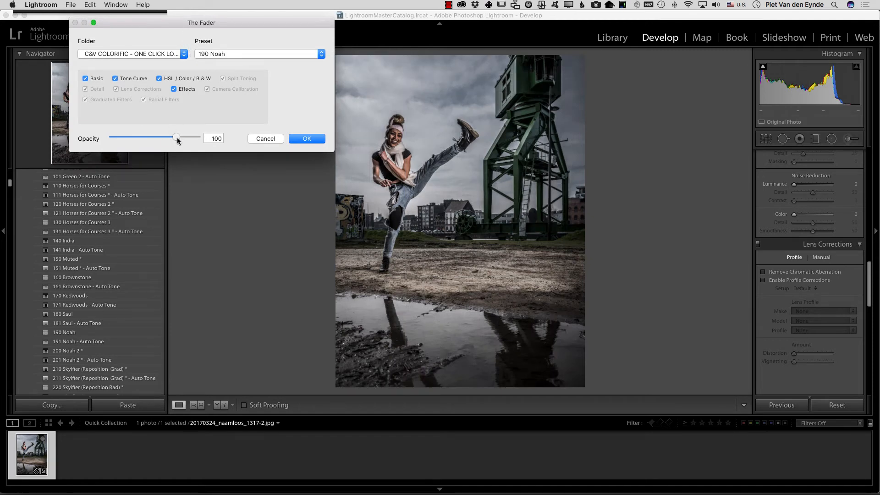
drag(177, 136, 168, 136)
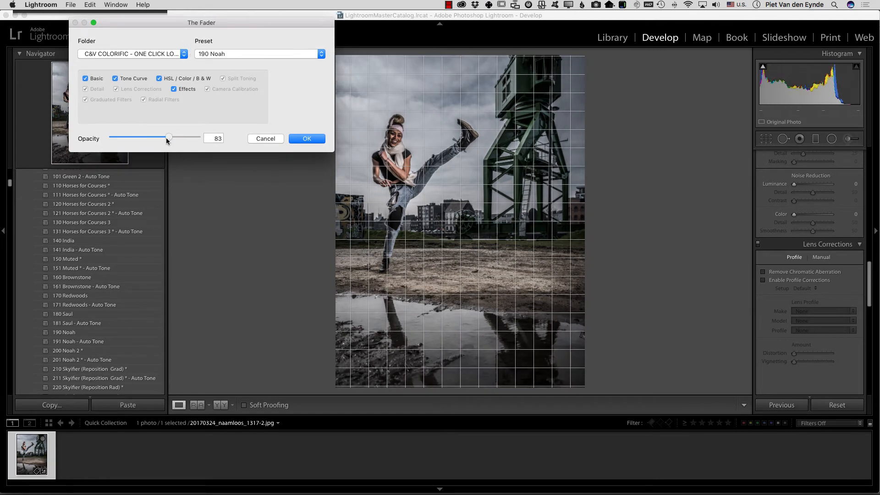
drag(168, 137, 159, 137)
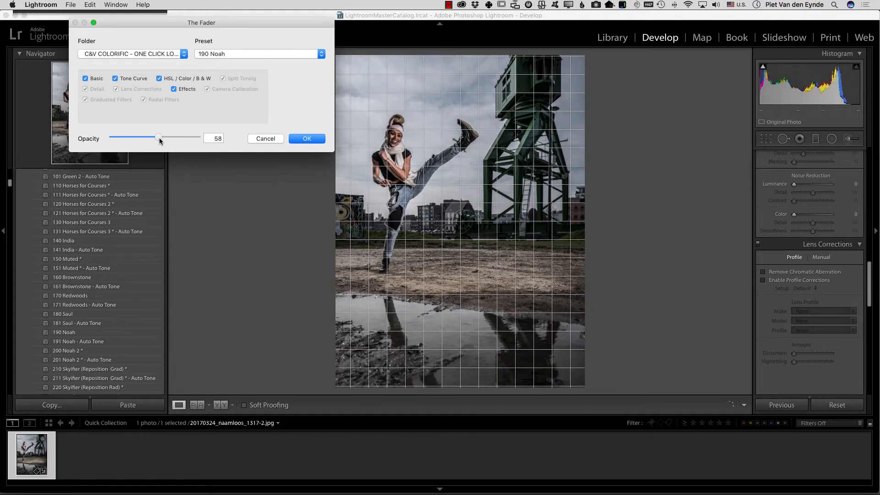
drag(160, 136, 157, 137)
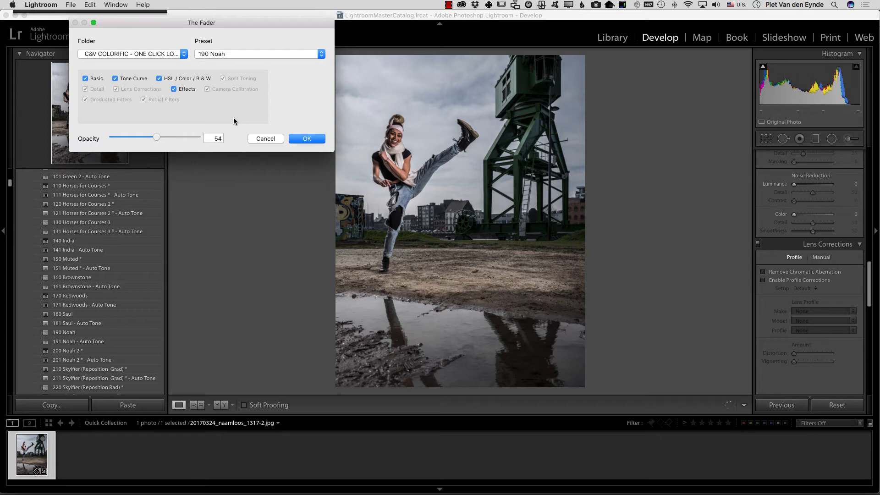
mouse_move(180, 147)
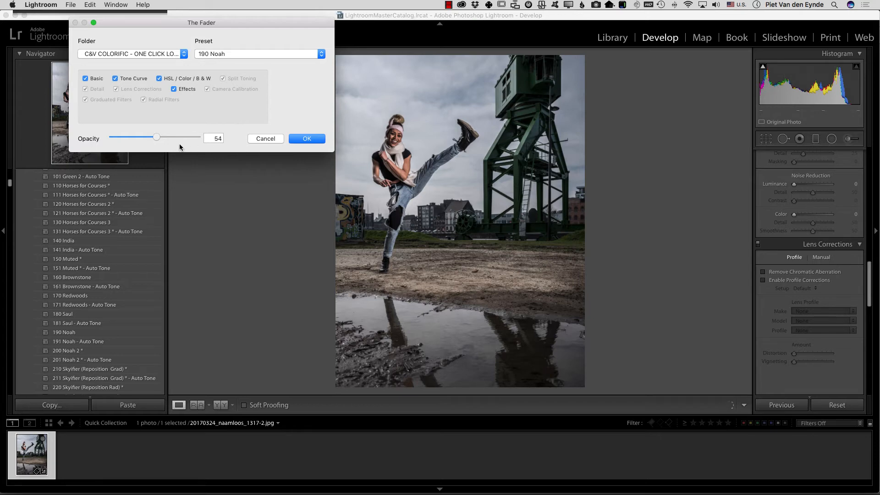
Step: Preview strengths from about 10 to 137 percent, settle near 69, then cancel without applying
drag(156, 136, 147, 136)
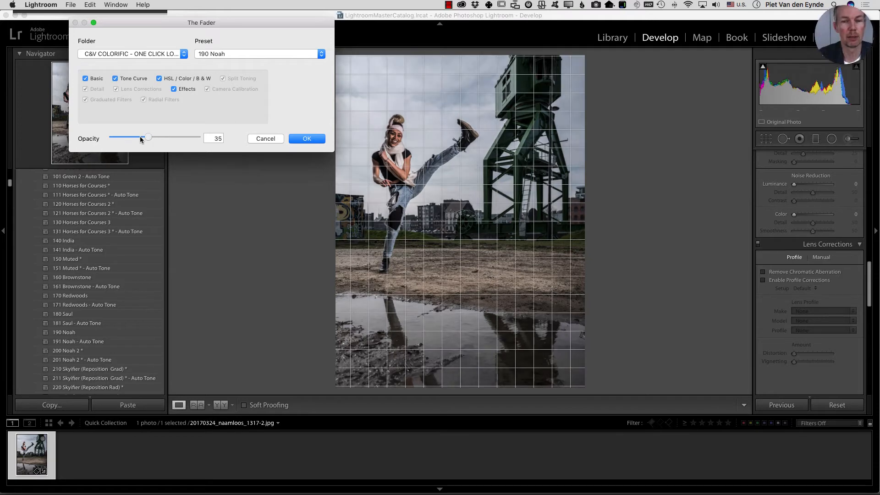
drag(147, 136, 122, 137)
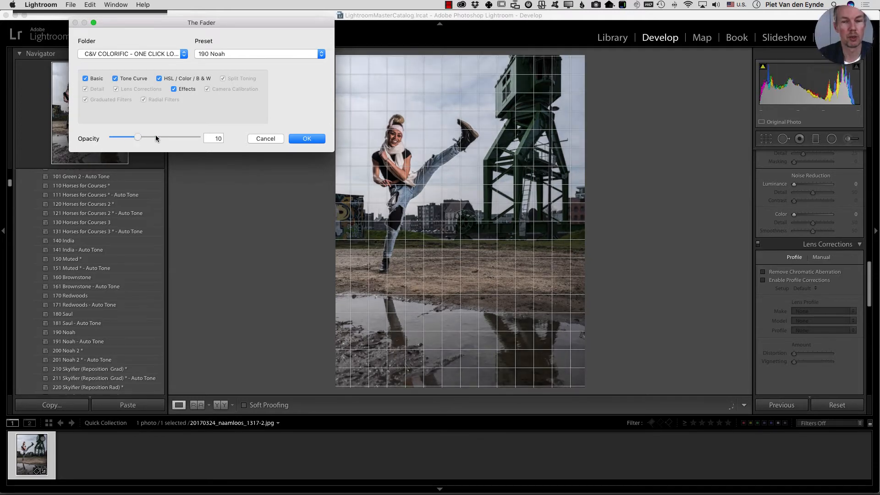
drag(122, 136, 181, 137)
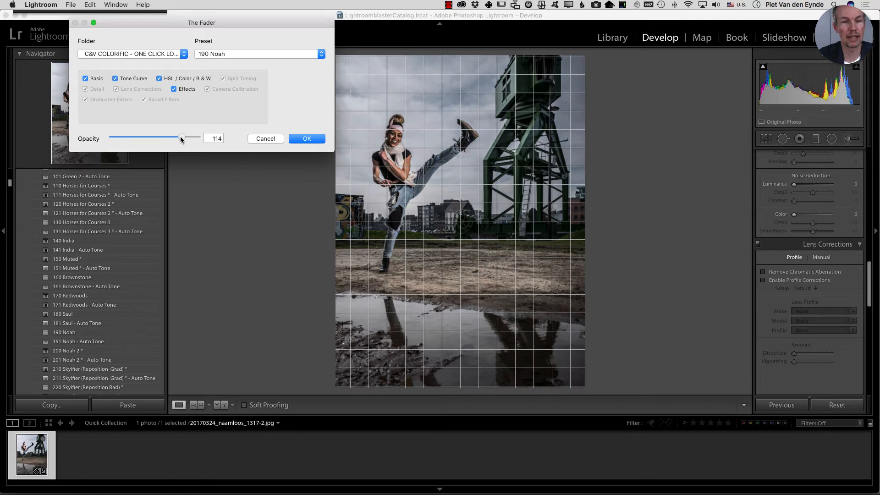
drag(180, 136, 184, 136)
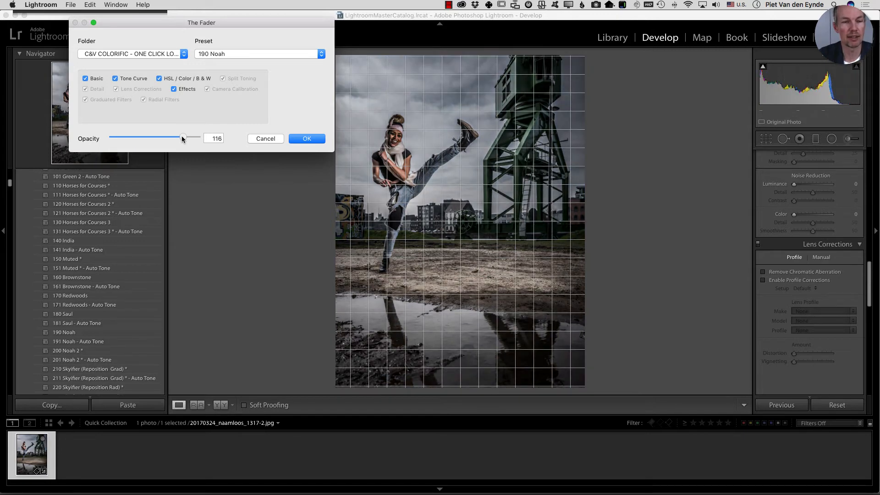
drag(182, 138, 191, 137)
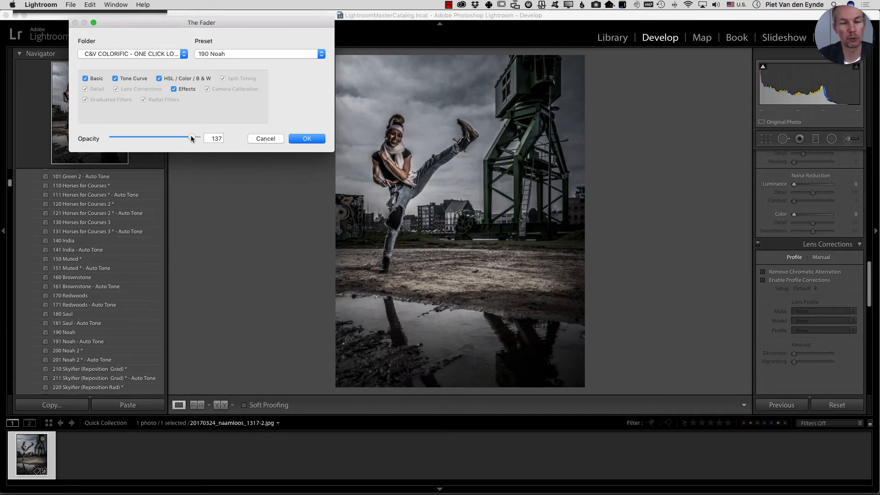
drag(192, 138, 178, 138)
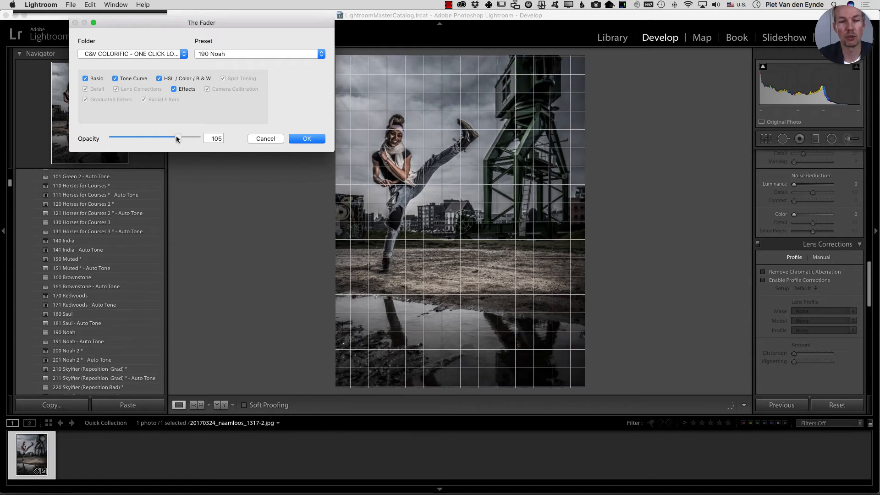
drag(178, 138, 171, 139)
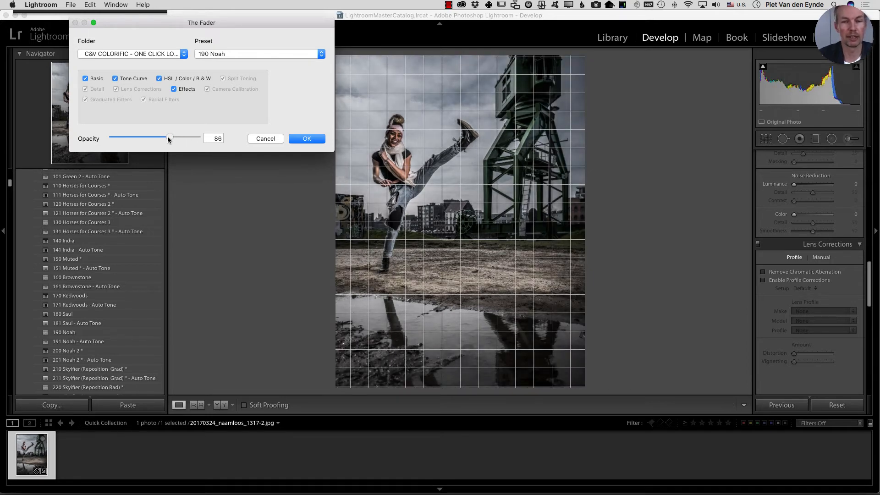
drag(170, 138, 162, 138)
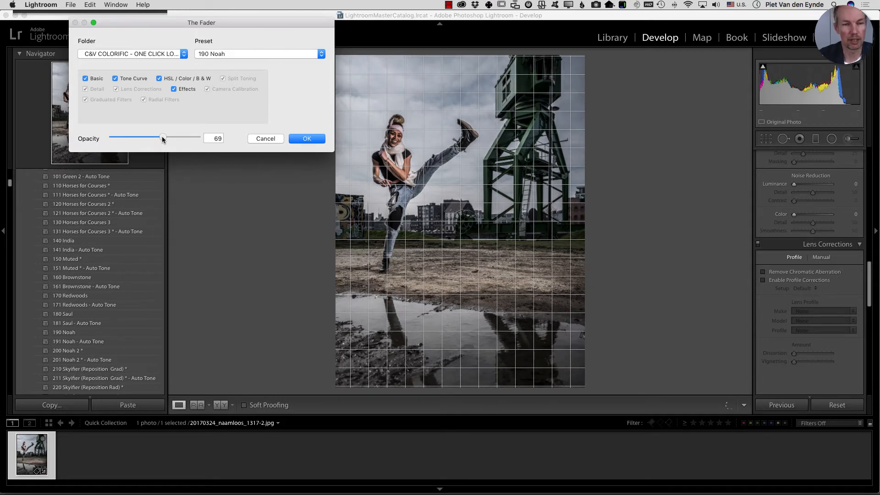
click(306, 139)
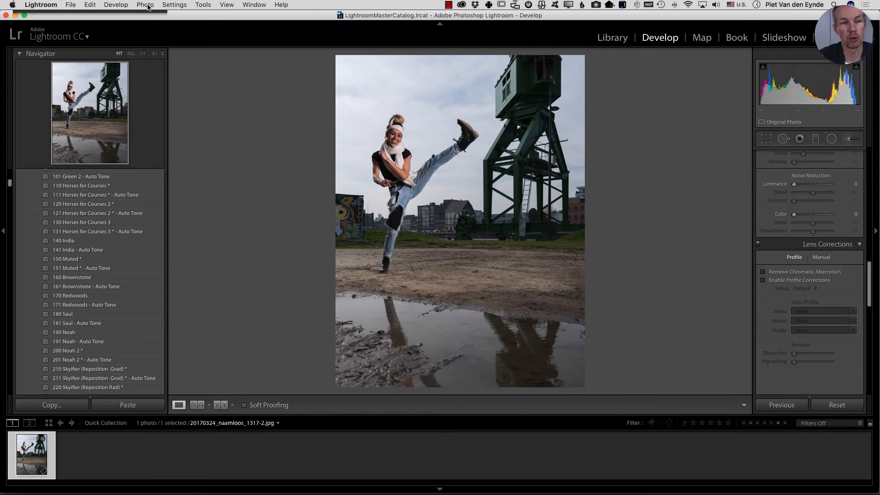
Step: Create a virtual copy of the dancer photo and give it the 190 Noah preset
click(145, 4)
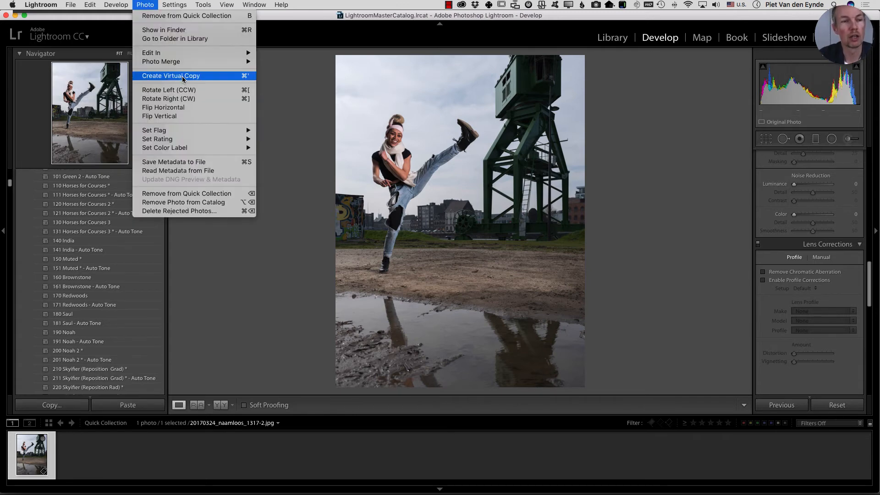
click(171, 76)
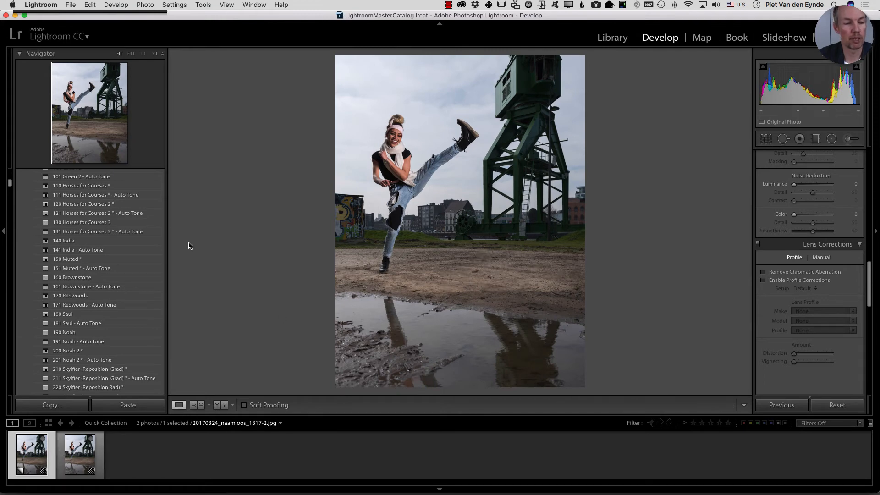
click(64, 332)
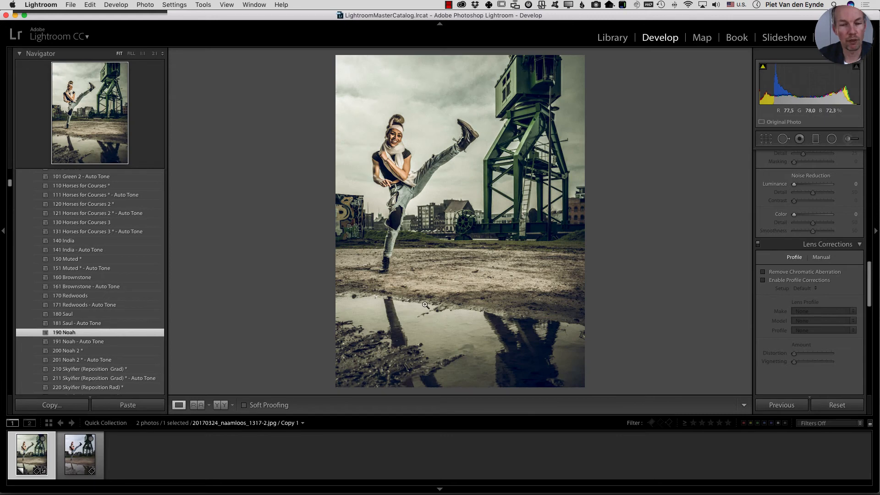
mouse_move(425, 305)
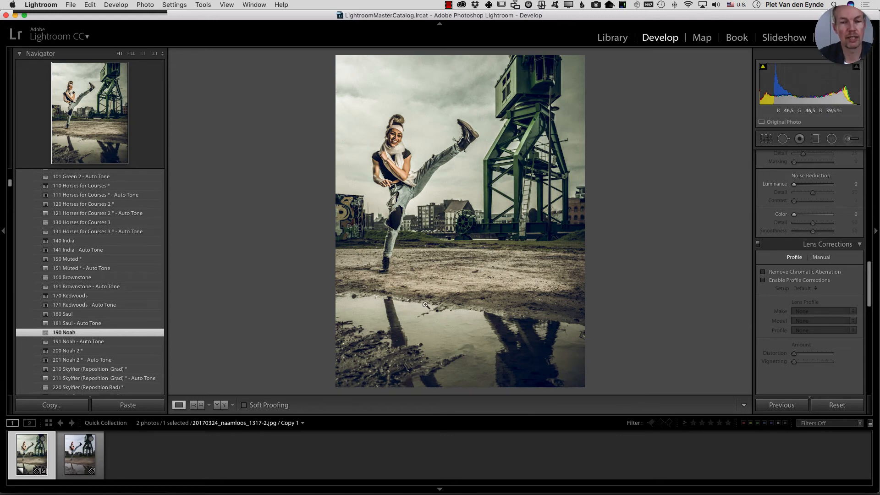
Step: Copy Settings with Check None, only Lens Corrections and Transform ticked
click(51, 404)
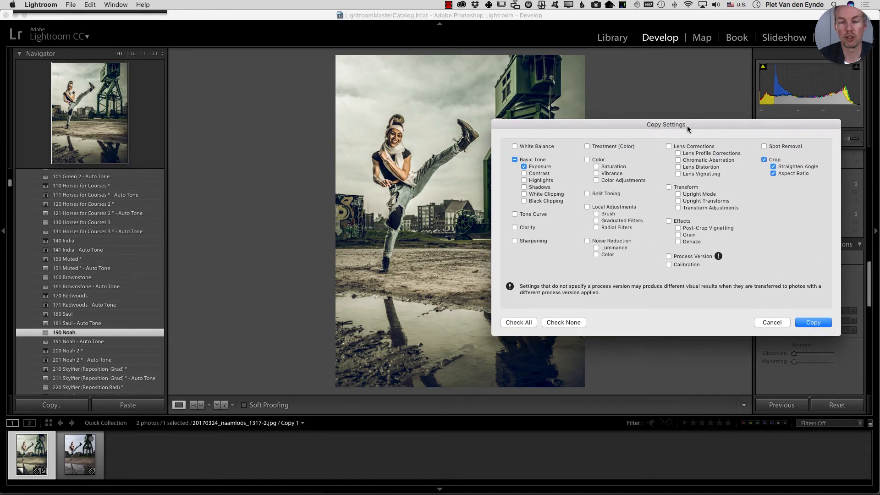
click(563, 322)
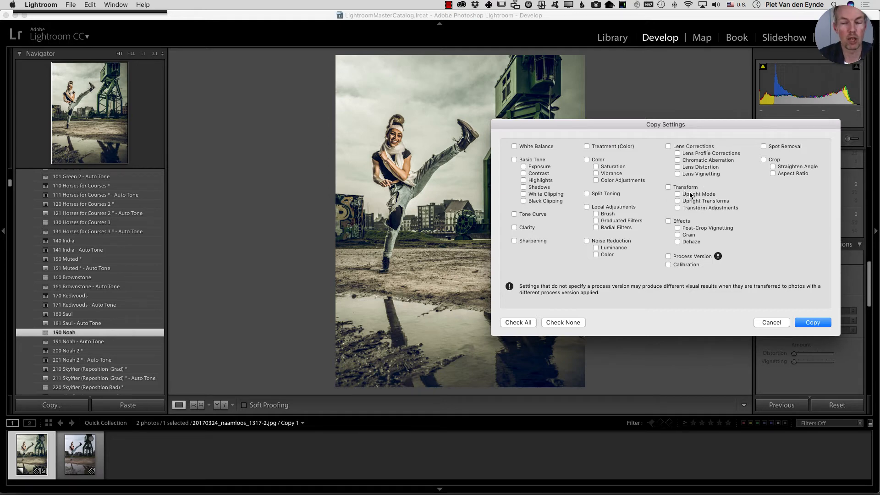
mouse_move(689, 196)
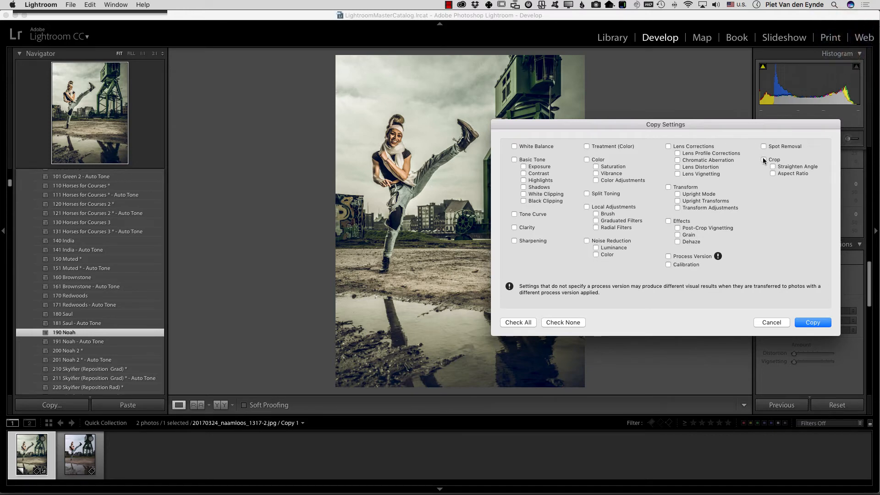
mouse_move(552, 170)
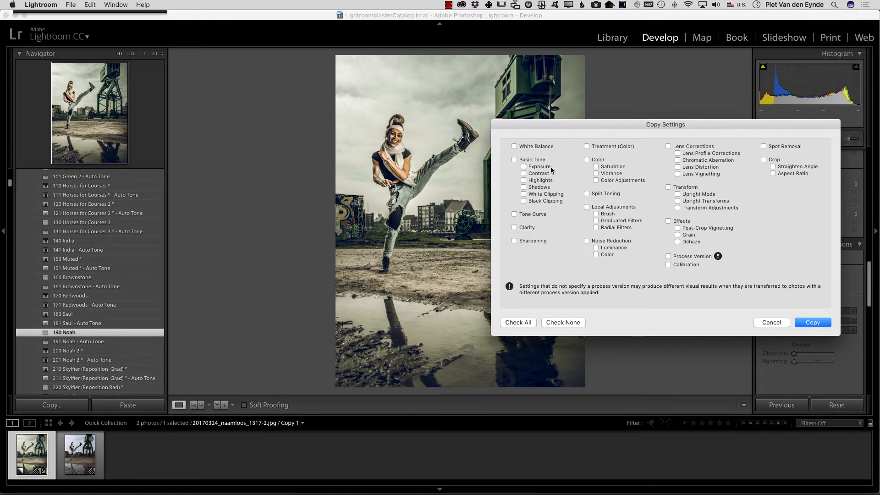
mouse_move(572, 178)
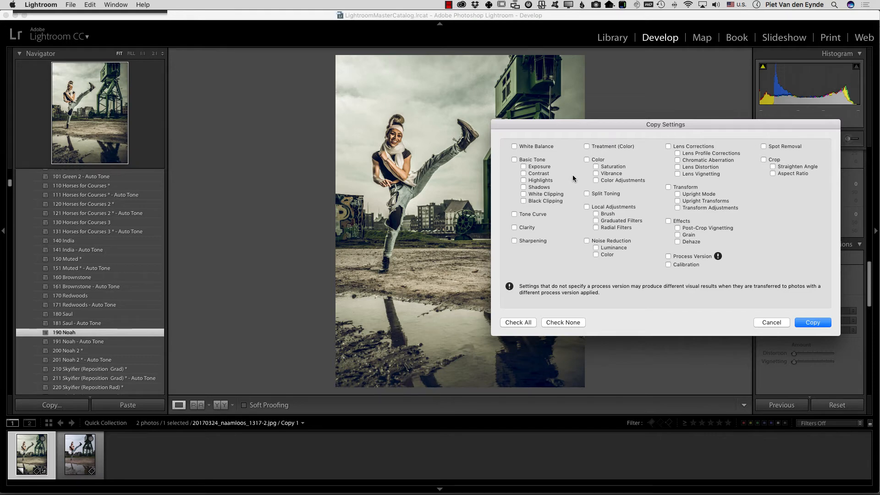
mouse_move(704, 159)
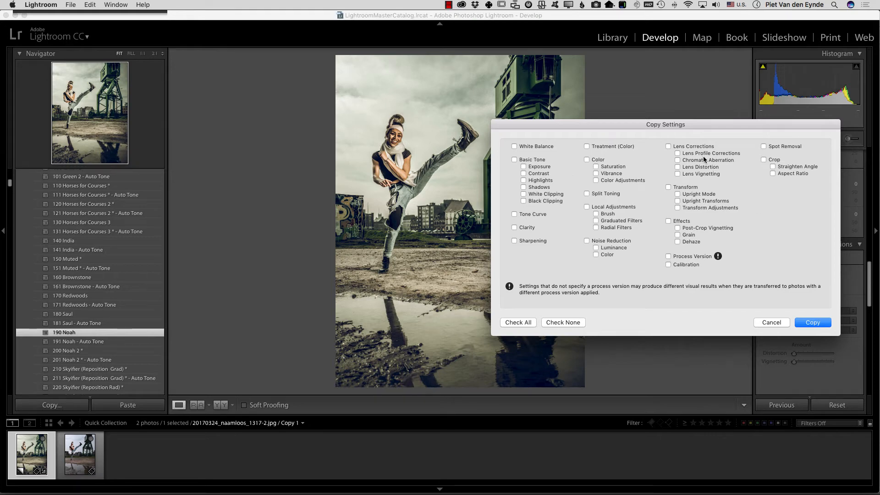
click(668, 146)
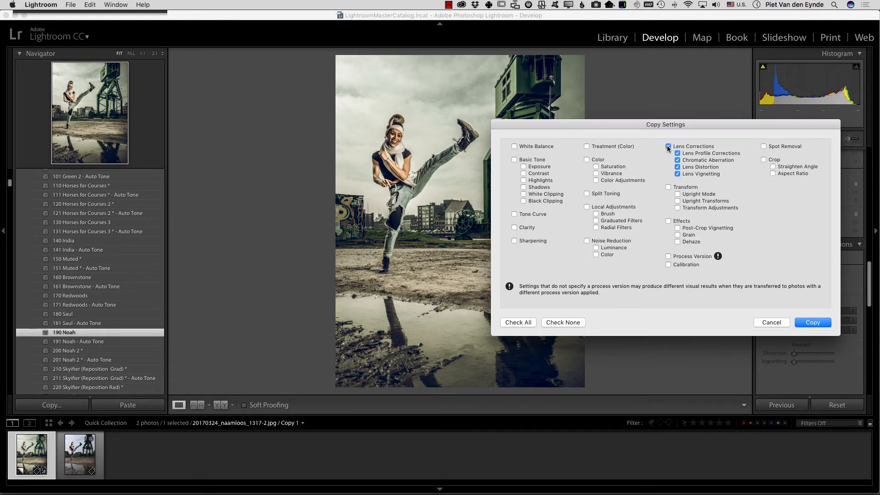
click(668, 187)
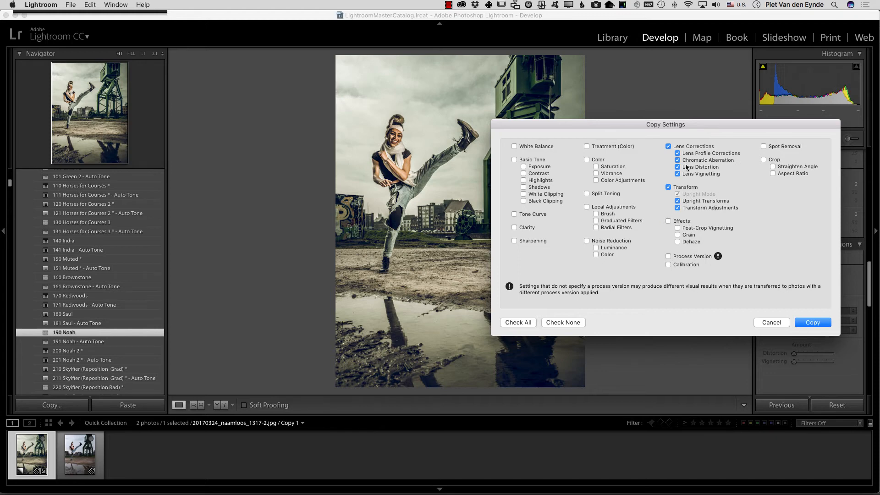
click(812, 322)
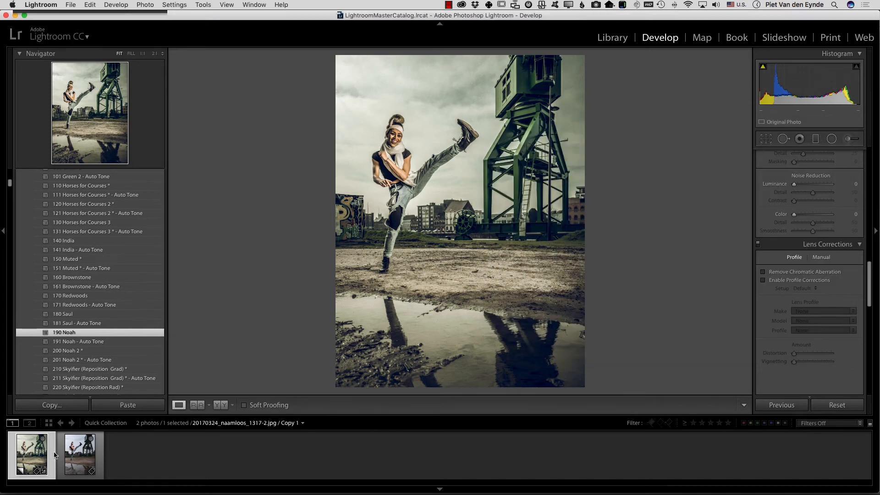
Step: Paste the lens and transform settings onto the original, then select it with the Noah copy
click(127, 405)
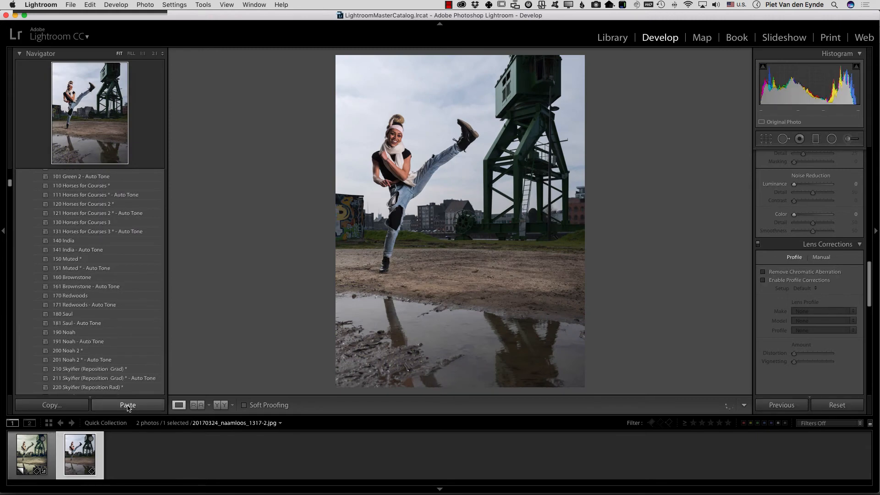
mouse_move(409, 284)
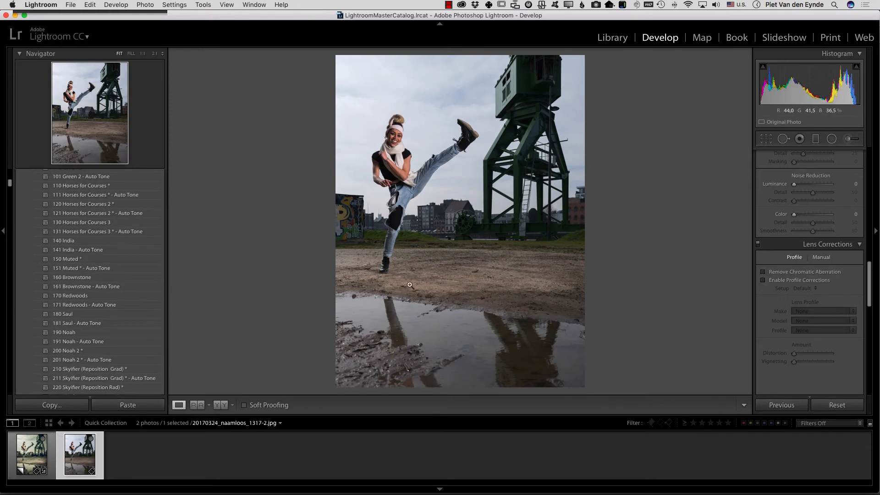
mouse_move(175, 484)
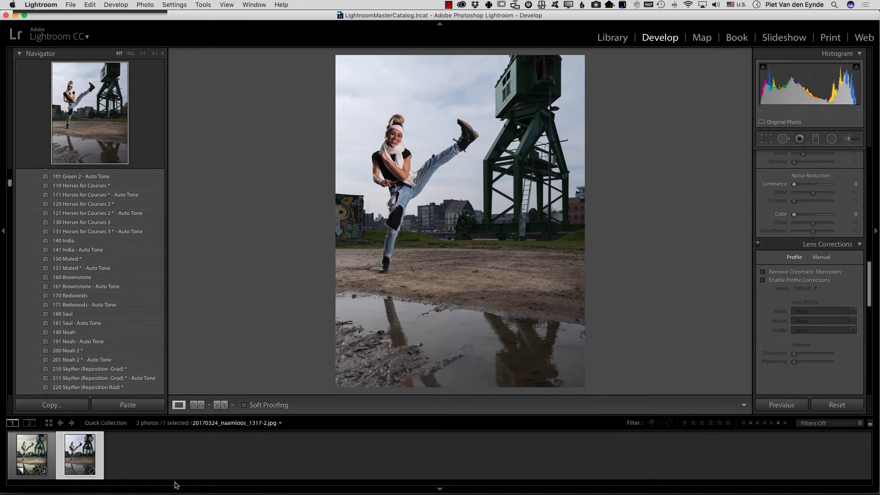
click(64, 332)
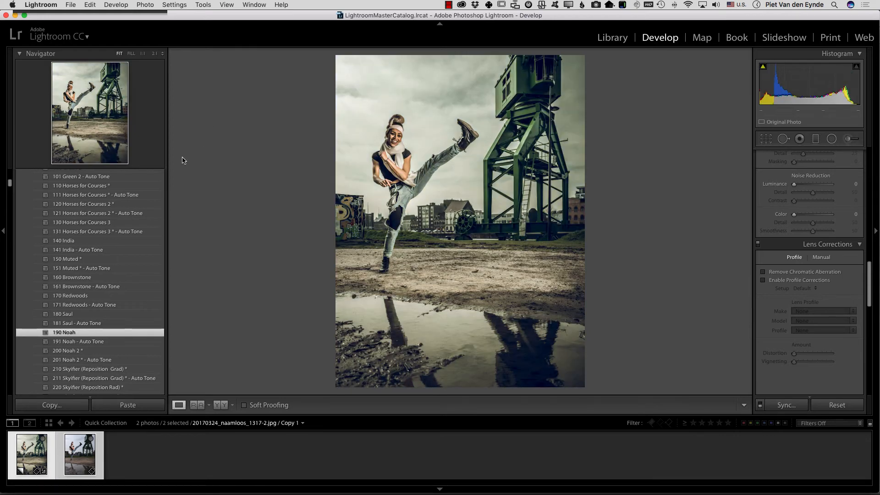
mouse_move(145, 5)
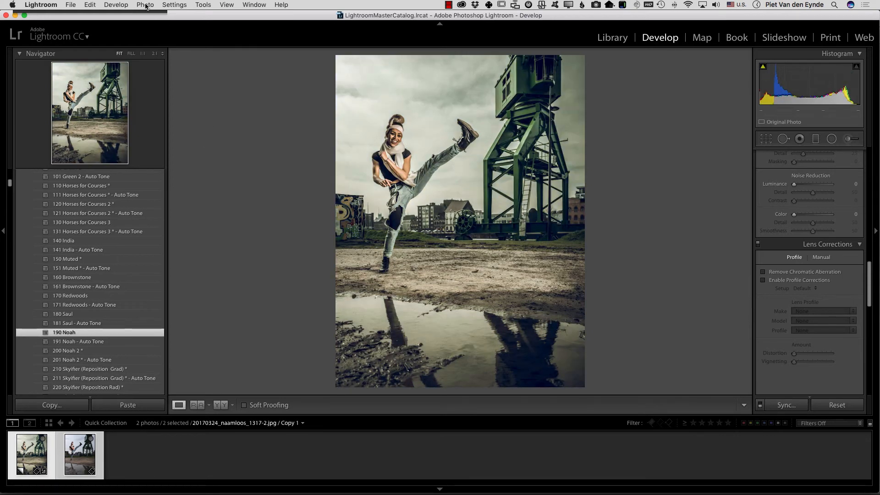
Step: Send both dancer photos to Photoshop as layers in one document via Photo > Edit In
click(145, 5)
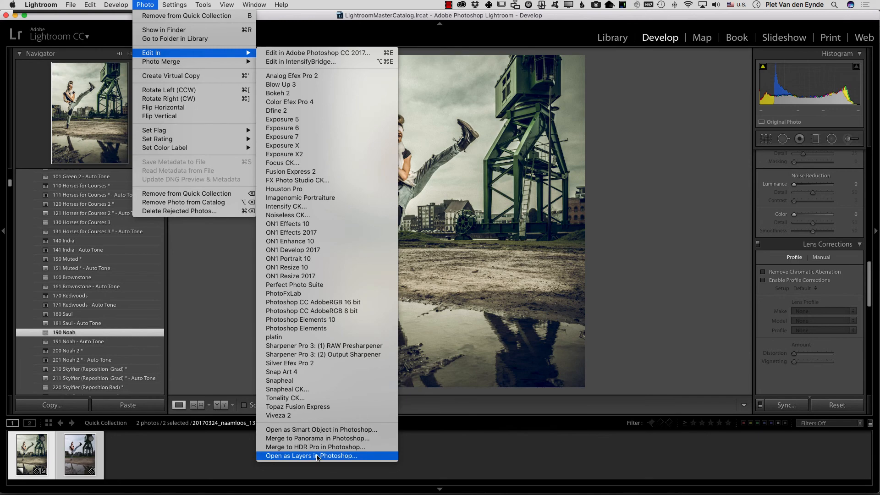
click(311, 455)
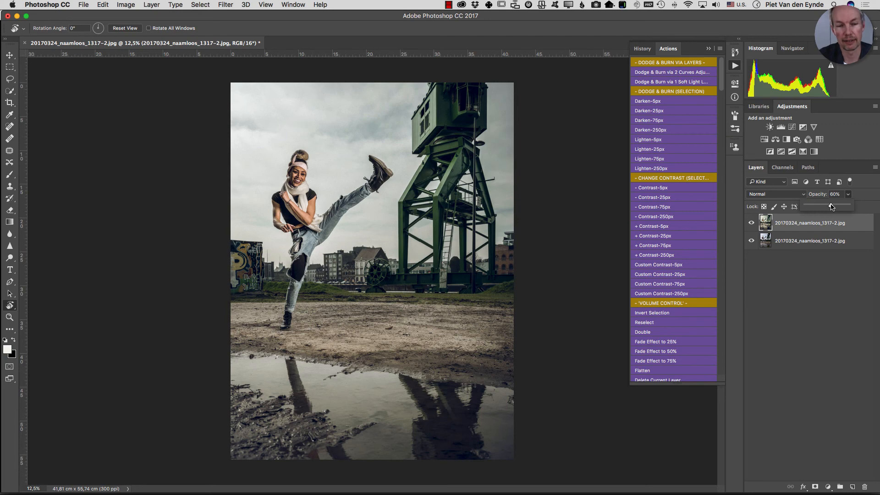
click(809, 223)
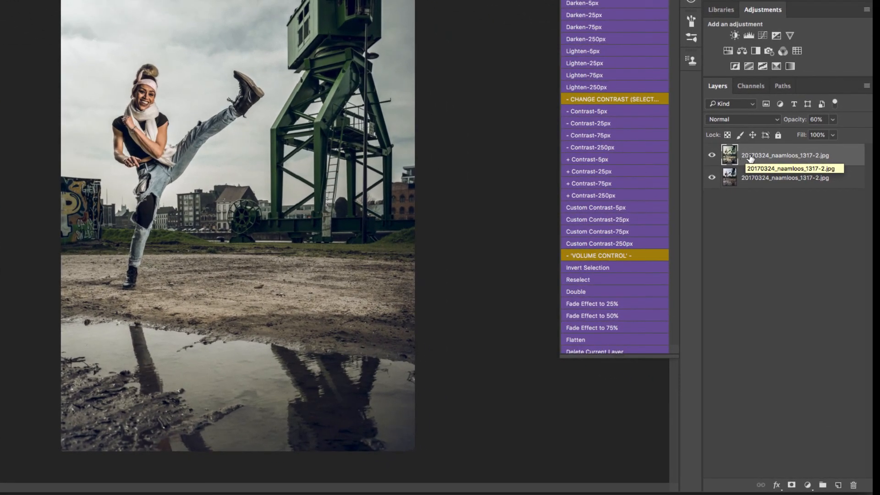
mouse_move(729, 156)
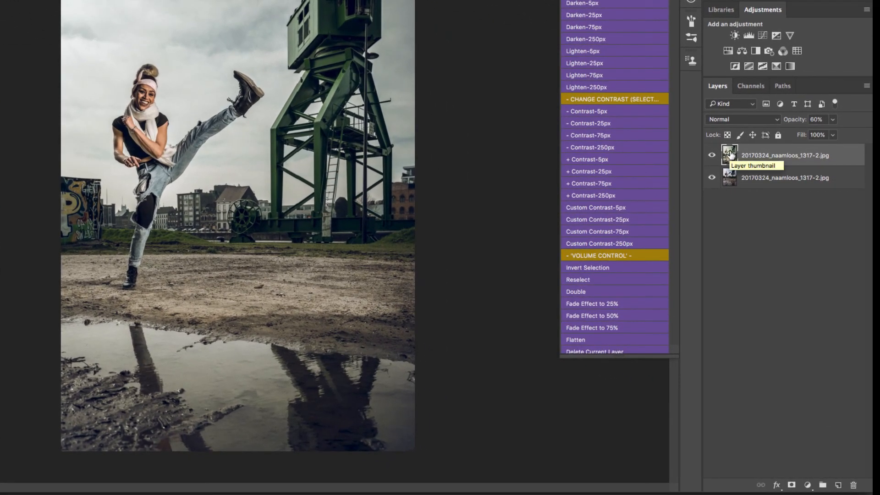
mouse_move(755, 314)
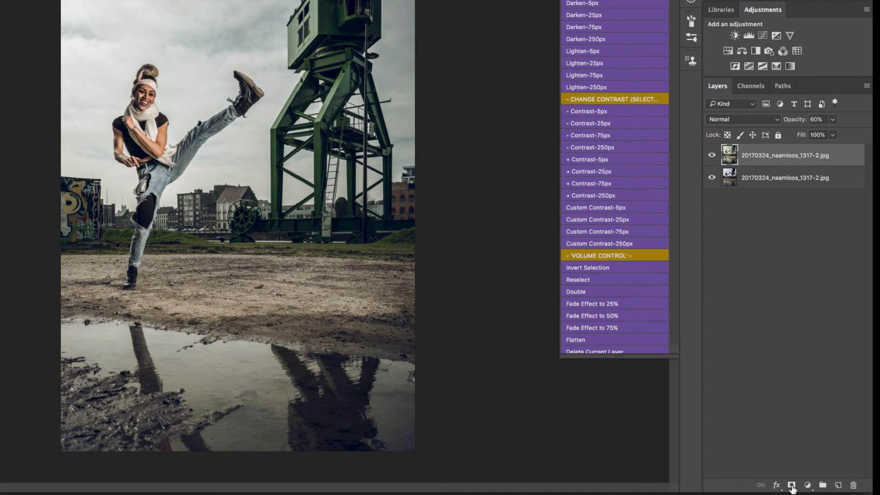
Step: Add a white layer mask to the upper 60%-opacity dancer layer
click(795, 485)
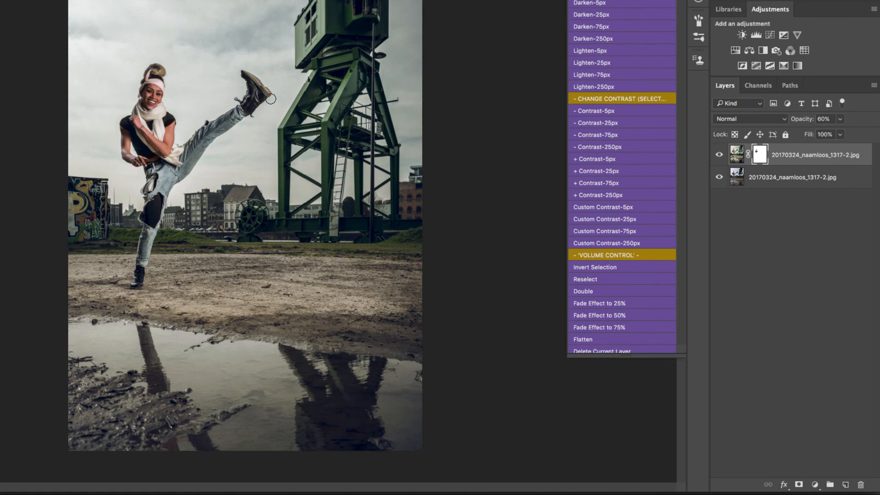
mouse_move(163, 101)
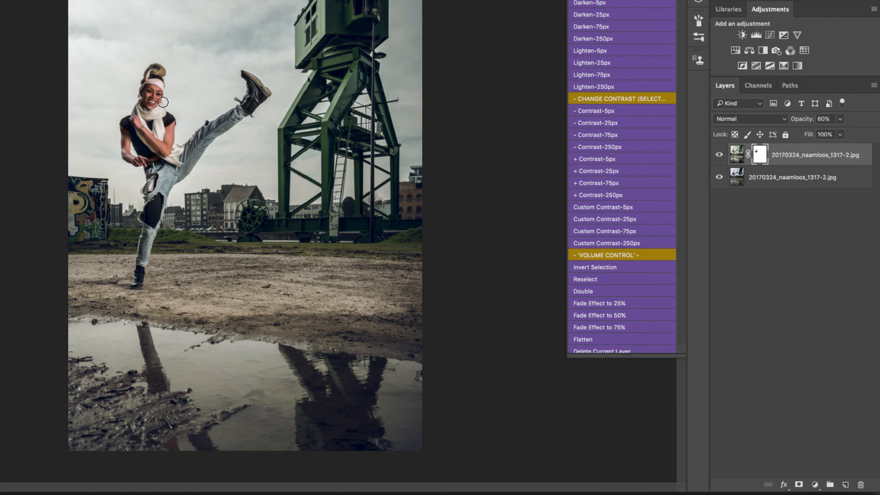
mouse_move(200, 118)
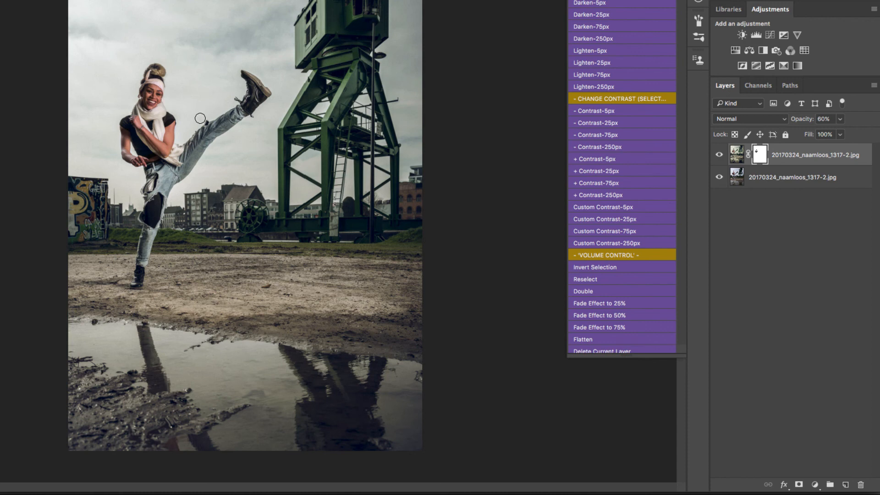
mouse_move(555, 144)
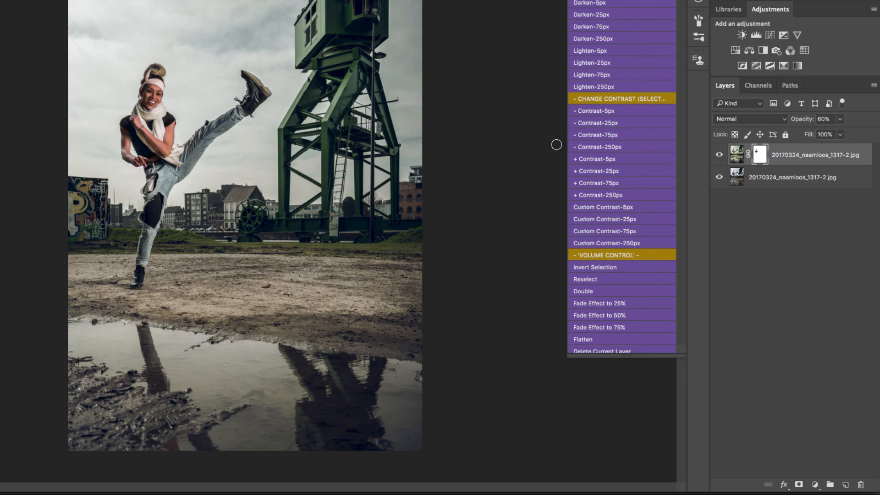
mouse_move(541, 142)
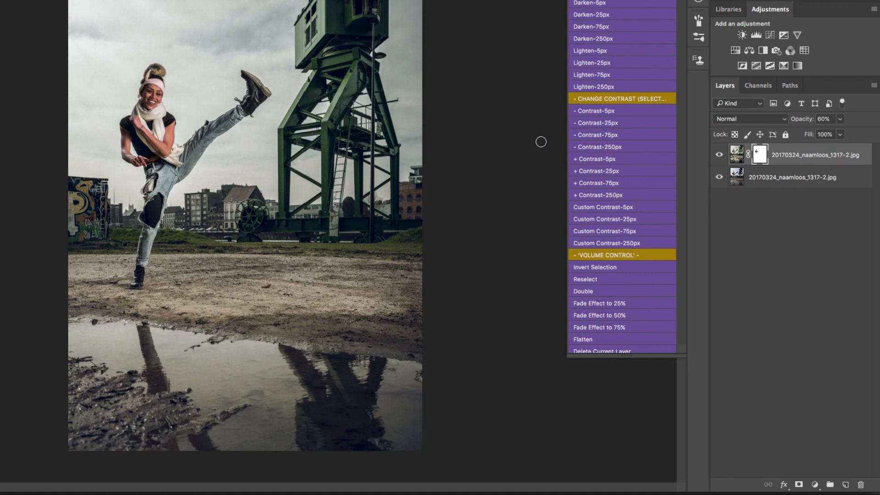
mouse_move(393, 136)
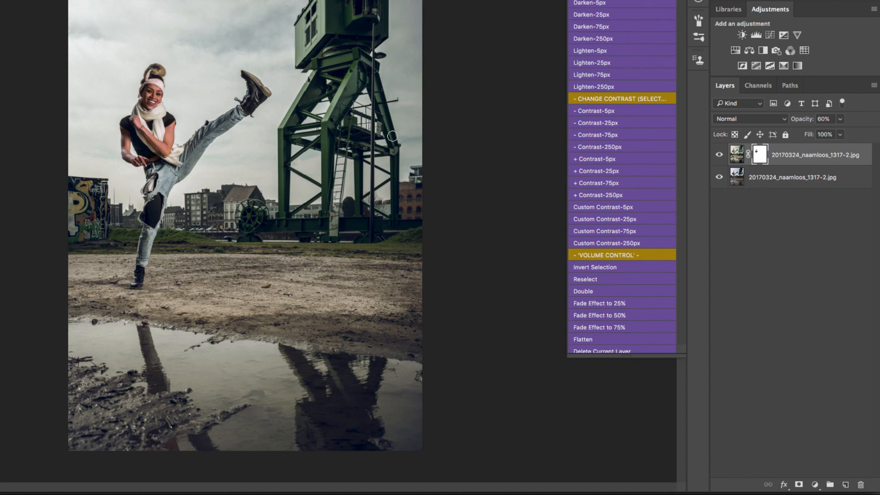
mouse_move(378, 127)
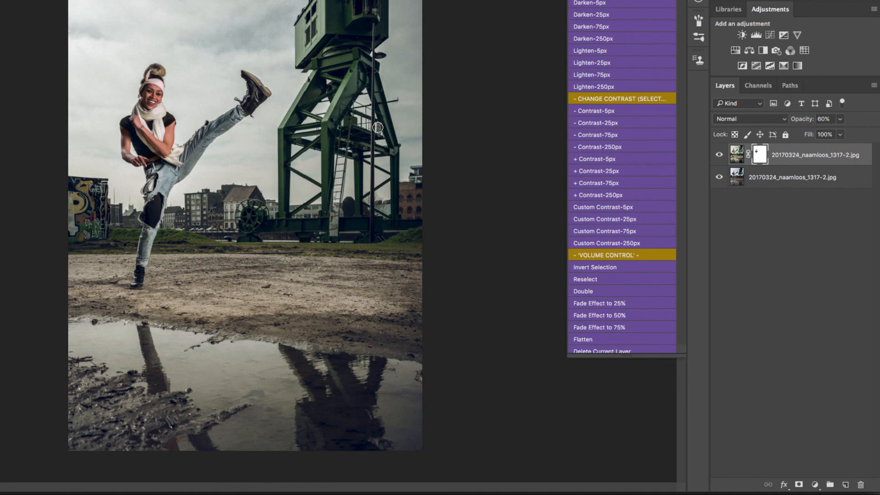
mouse_move(370, 104)
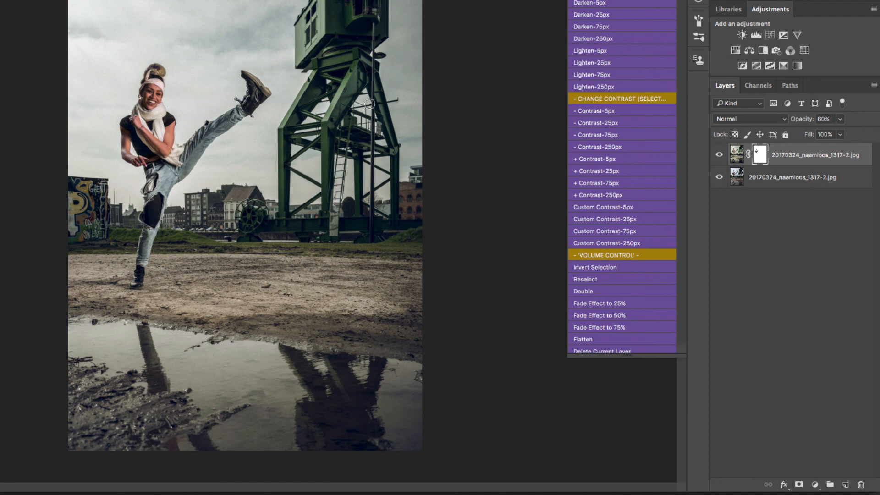
mouse_move(370, 121)
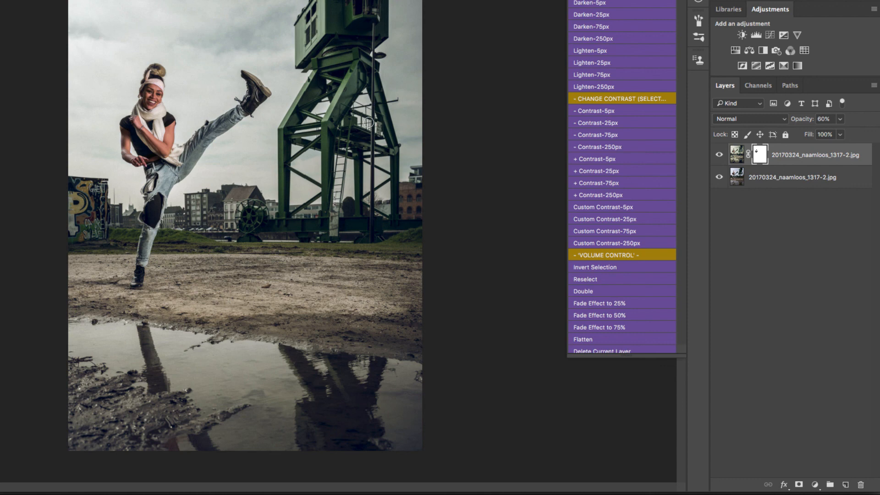